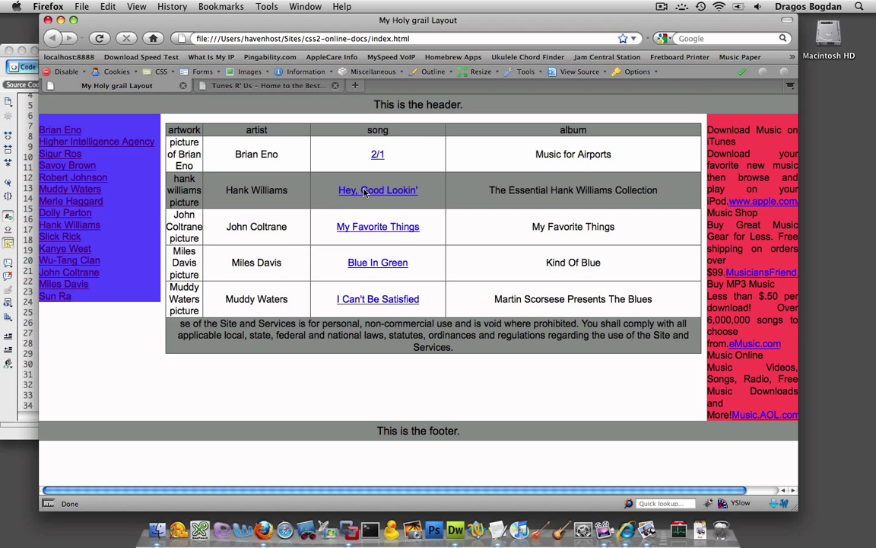
mouse_move(292, 226)
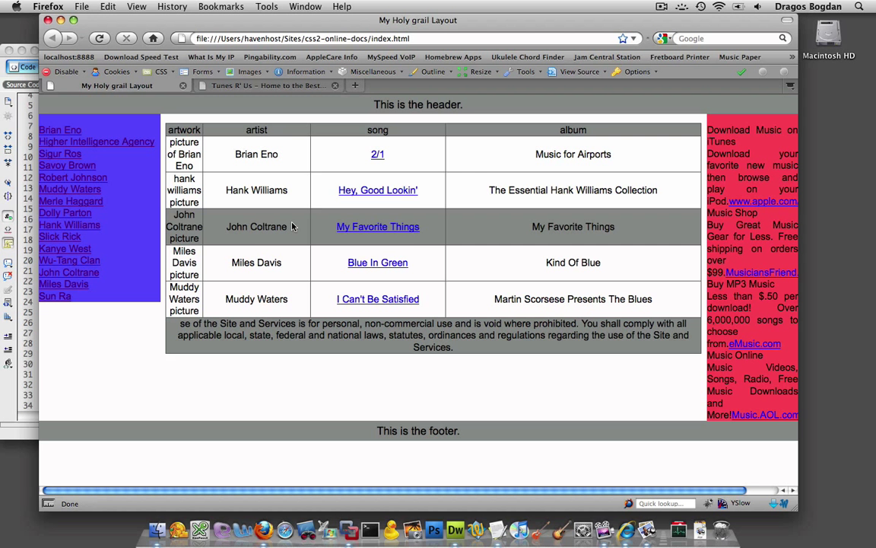
mouse_move(374, 208)
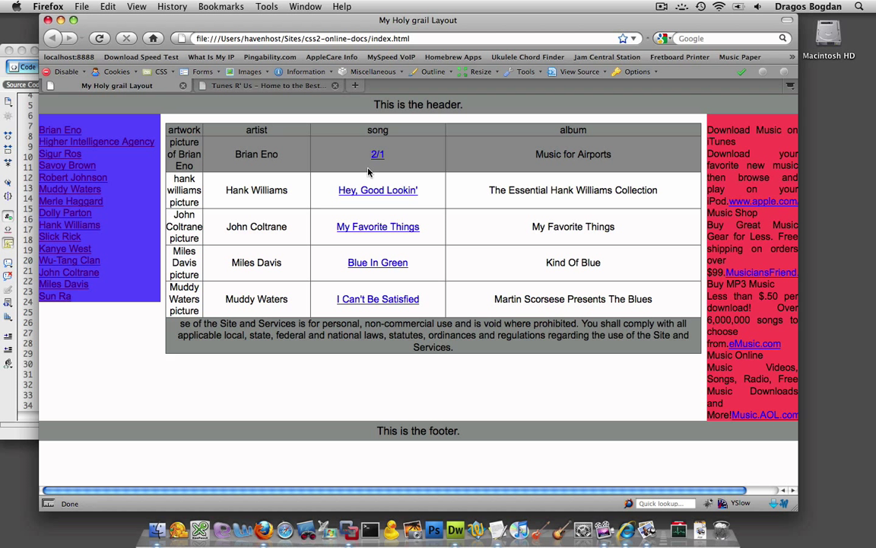
mouse_move(393, 141)
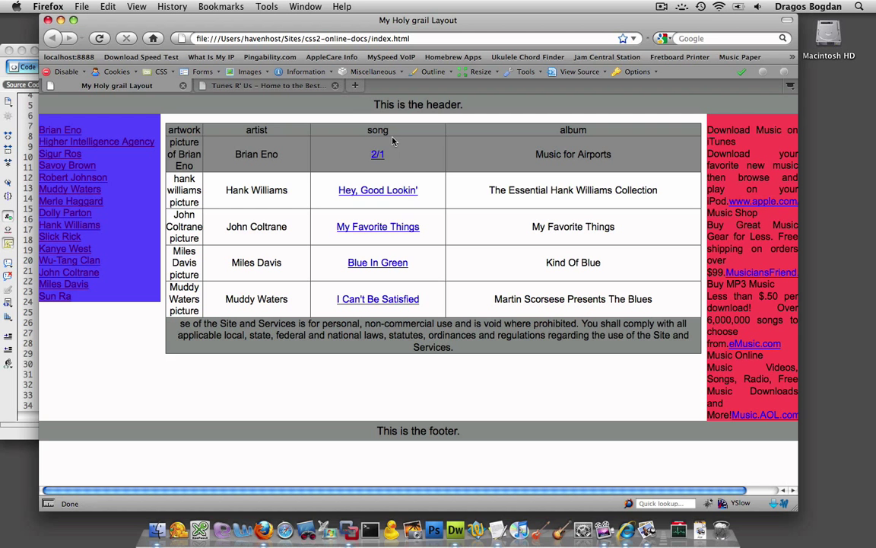
On the Tunes R' Us page, sort the Music List by album, artist, song, then artist.
click(266, 85)
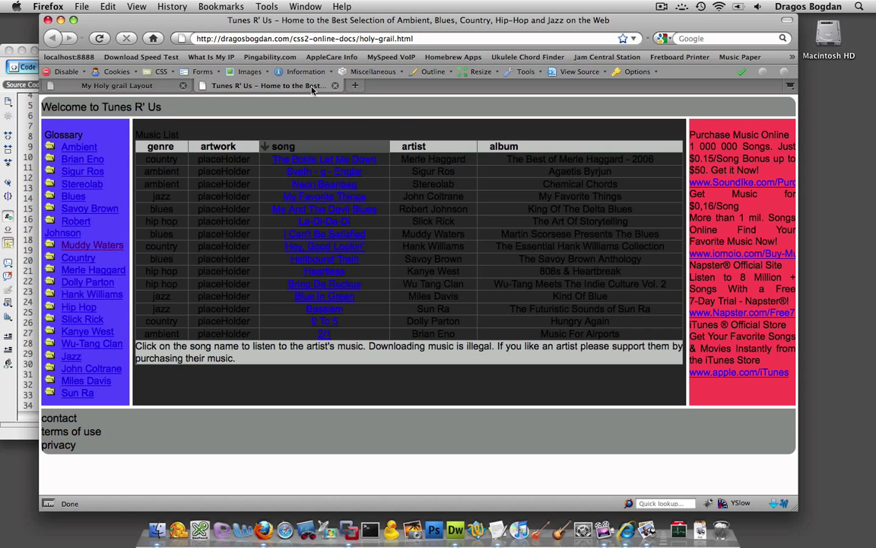
mouse_move(502, 146)
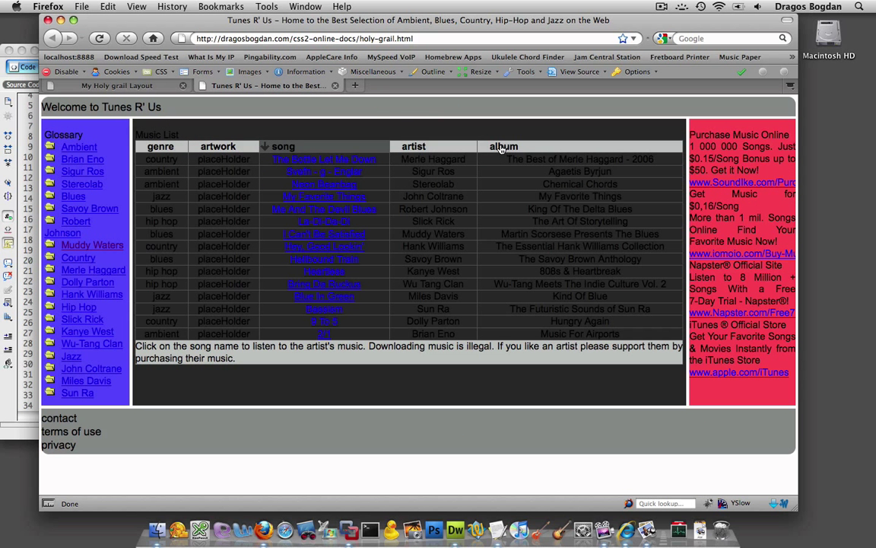
click(504, 146)
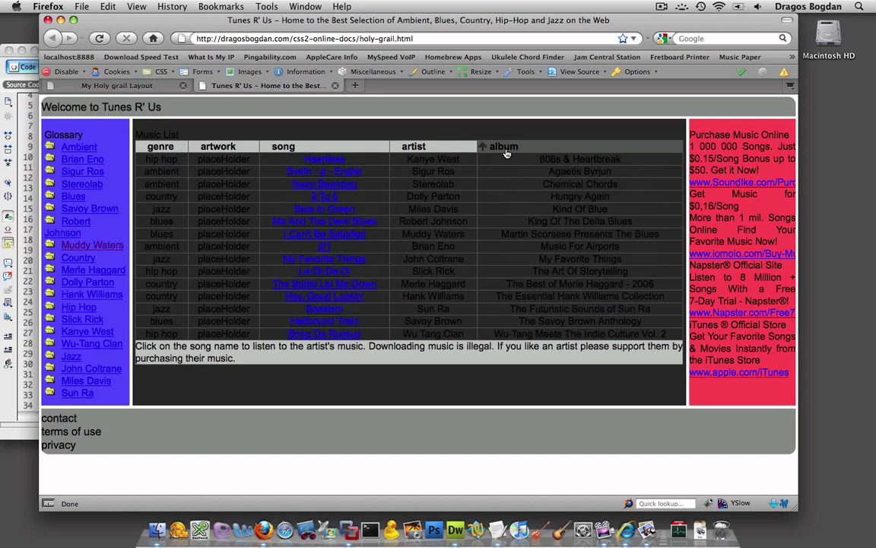
click(424, 146)
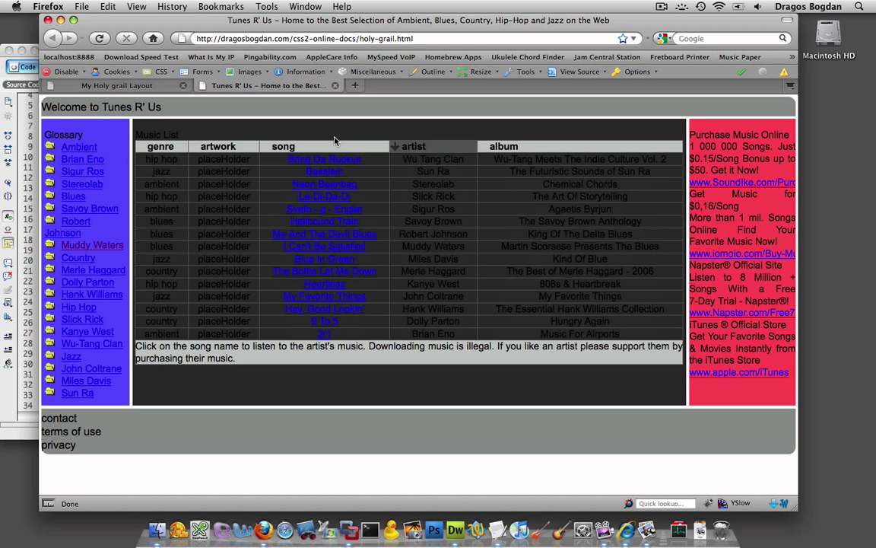
click(283, 146)
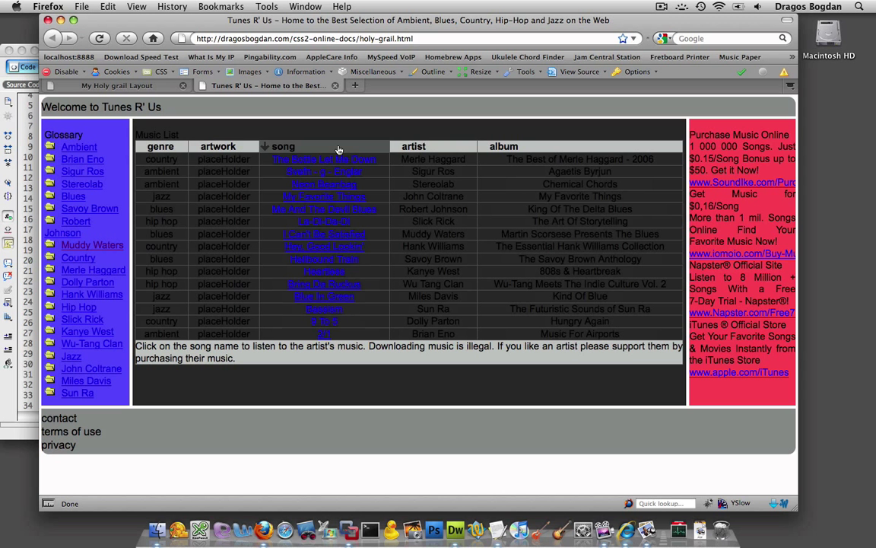
mouse_move(418, 146)
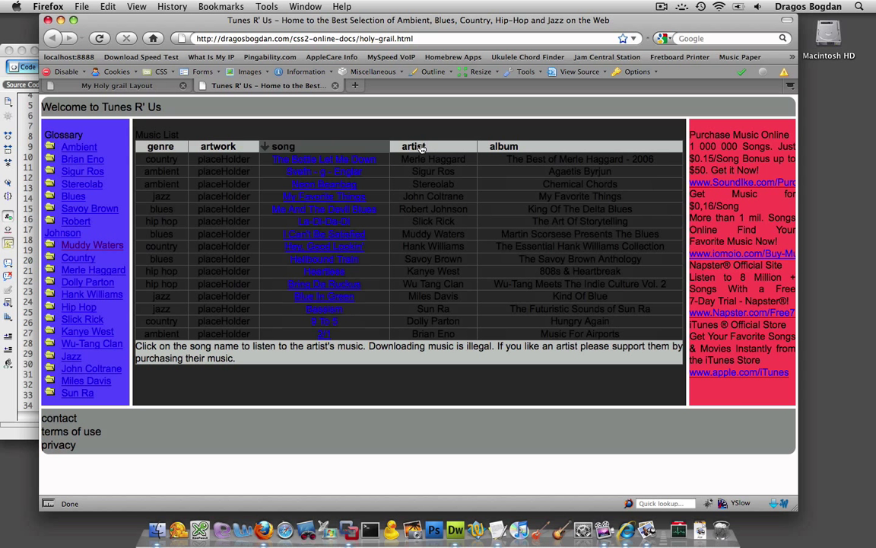
click(414, 146)
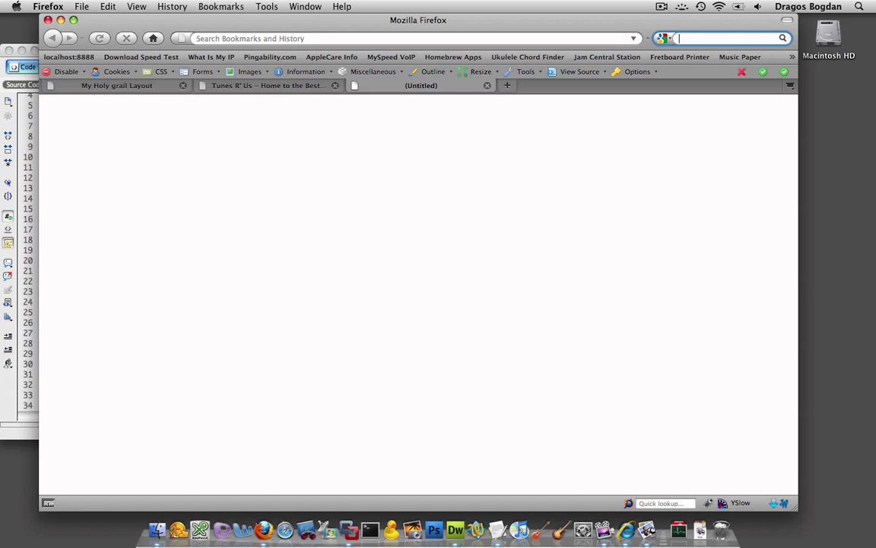
Search Google for 'jquery' in a new tab.
text(jquery)
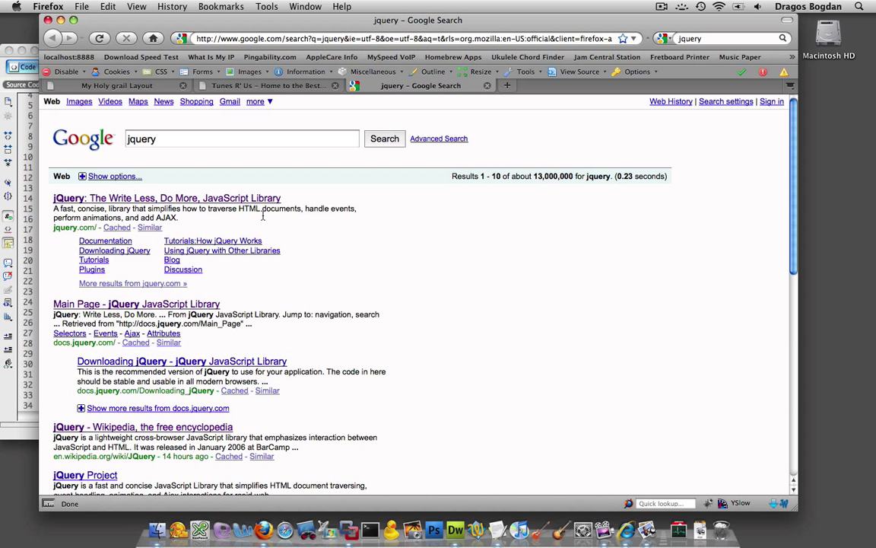
mouse_move(301, 208)
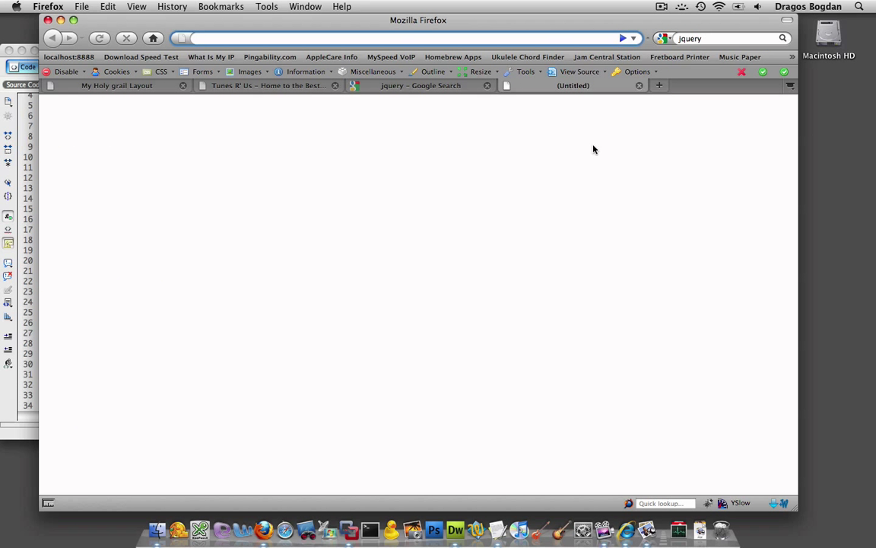
Search 'jquery tablesorter' in the empty tab, glance at the jquery tab, then return.
click(723, 37)
text( tablesorter)
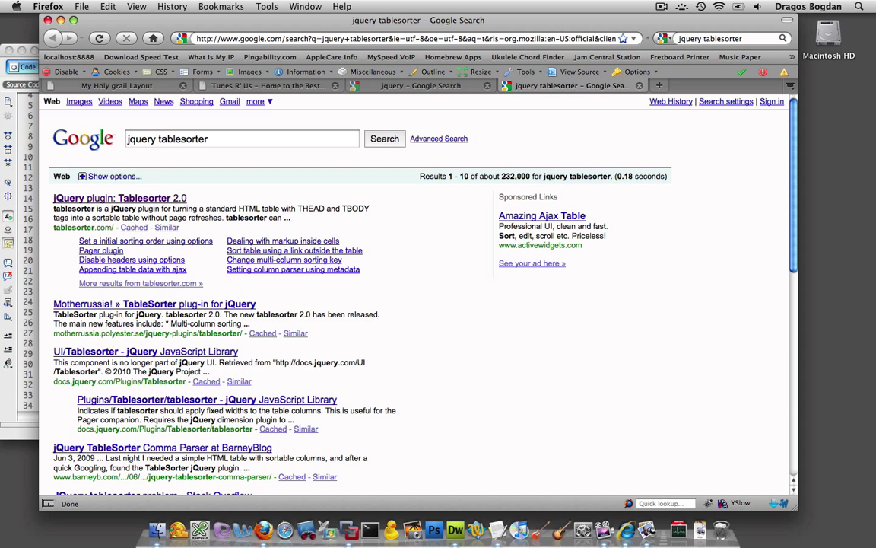
mouse_move(83, 230)
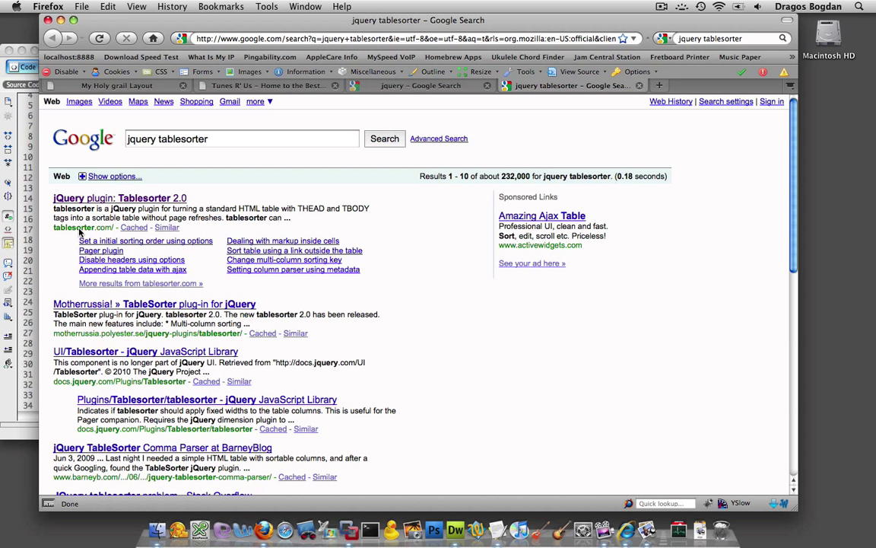
mouse_move(74, 203)
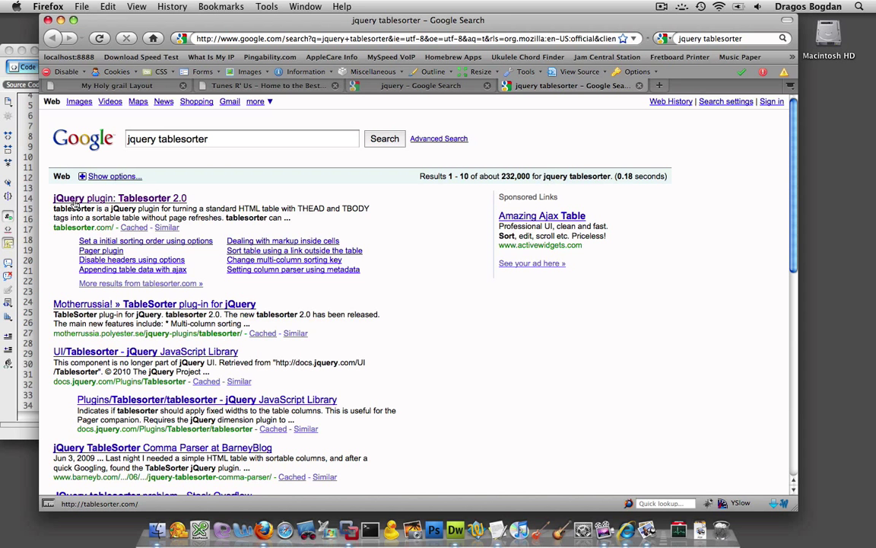
click(434, 85)
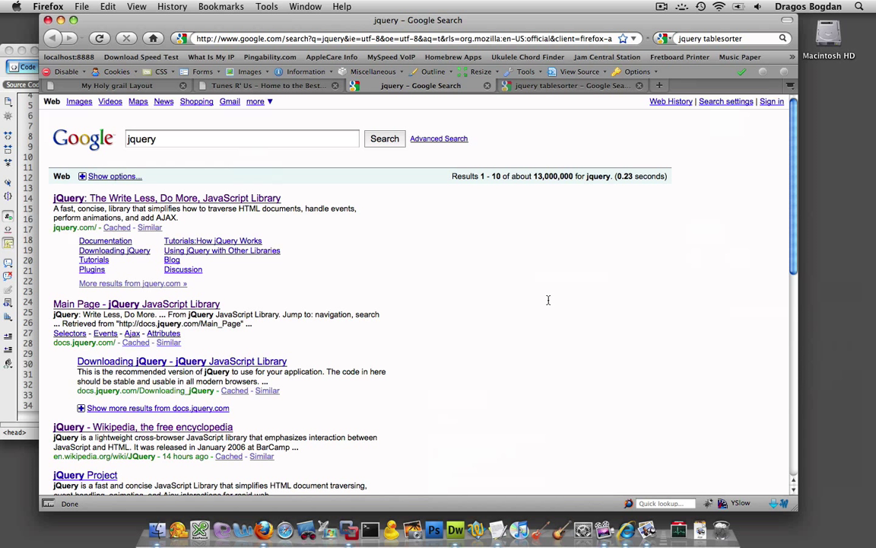
mouse_move(550, 299)
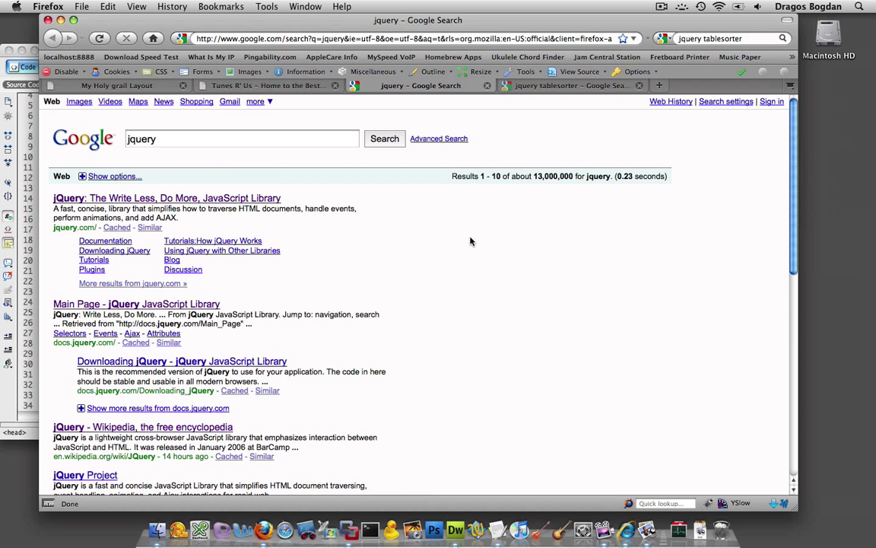
click(569, 85)
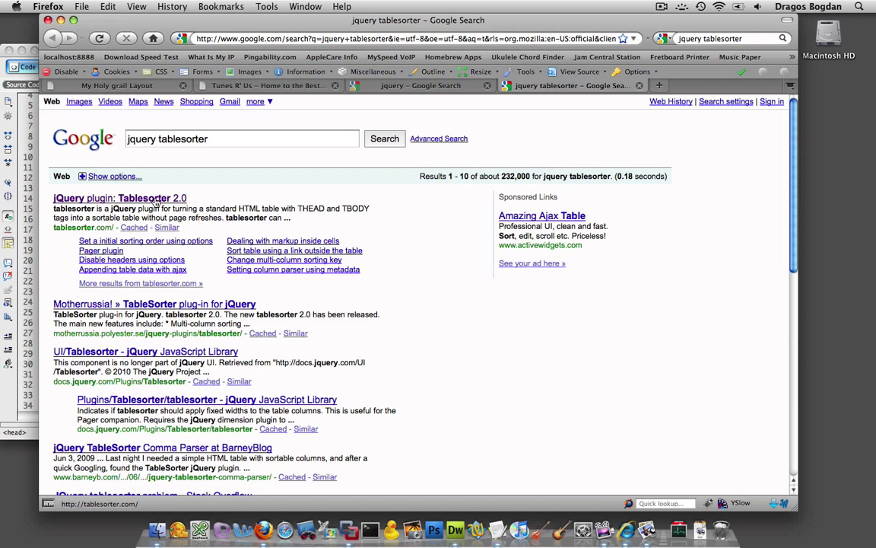
Open the 'jQuery plugin: Tablesorter 2.0' page and scroll down to its Download section.
click(120, 198)
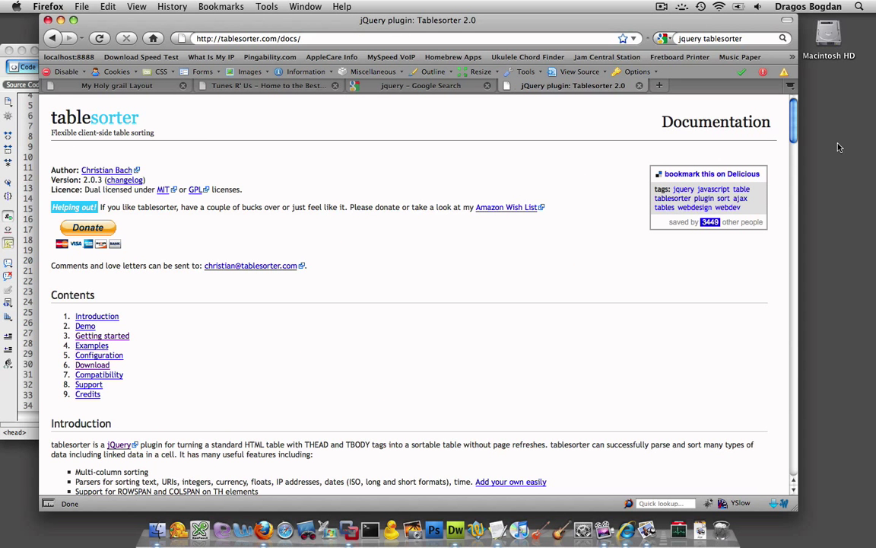
scroll(down, 3)
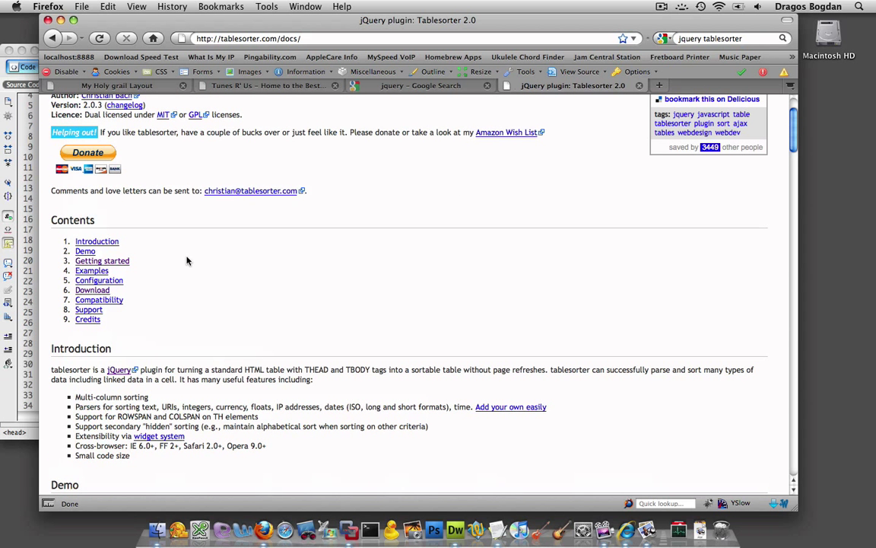
mouse_move(299, 276)
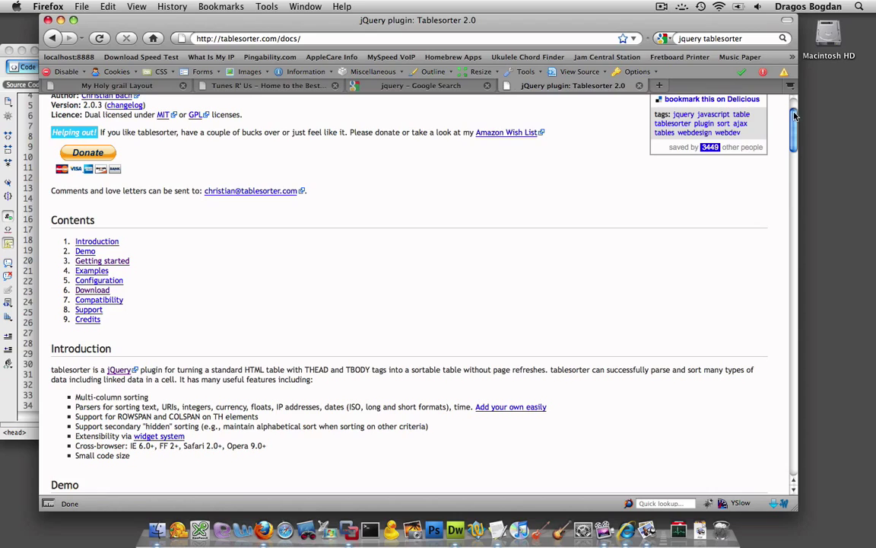
scroll(down, 3)
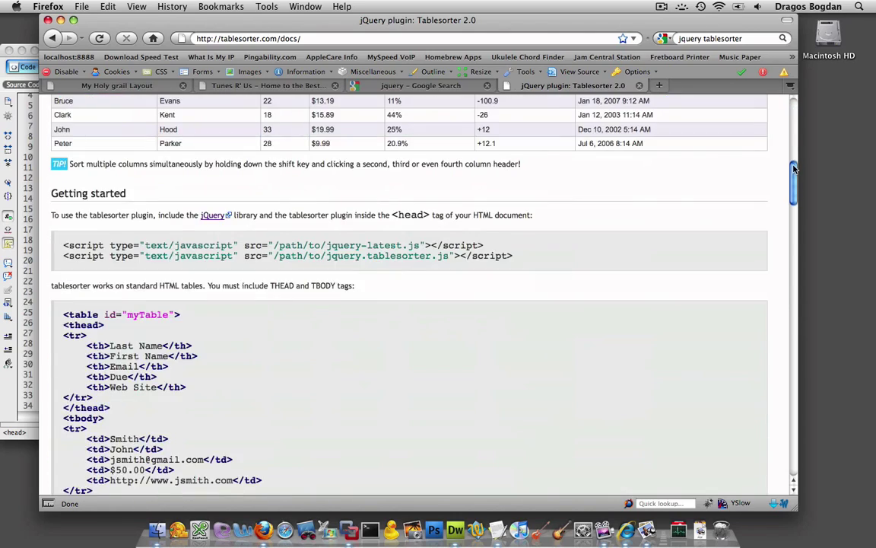
scroll(down, 3)
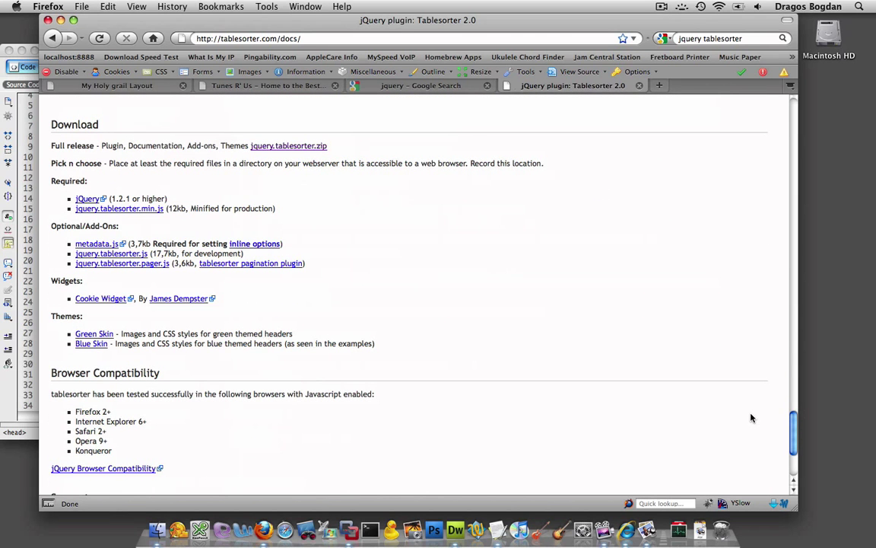
mouse_move(87, 199)
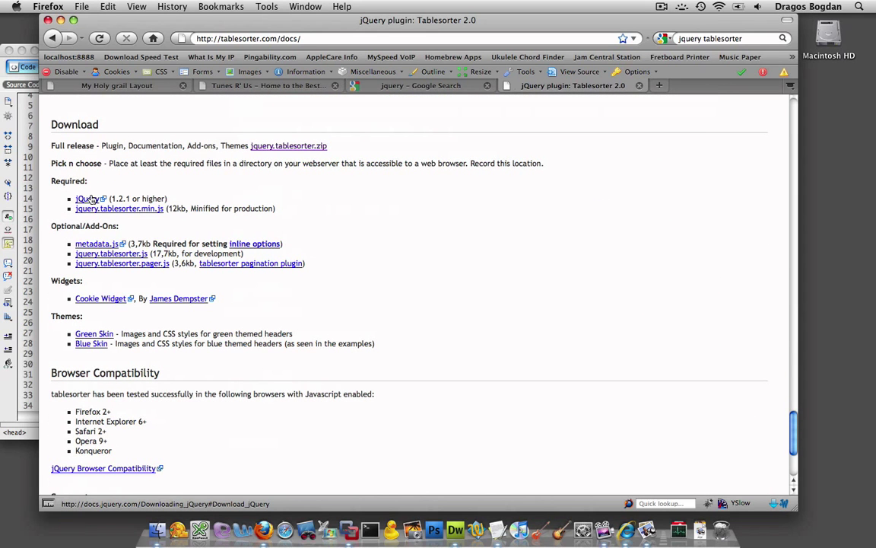
mouse_move(129, 217)
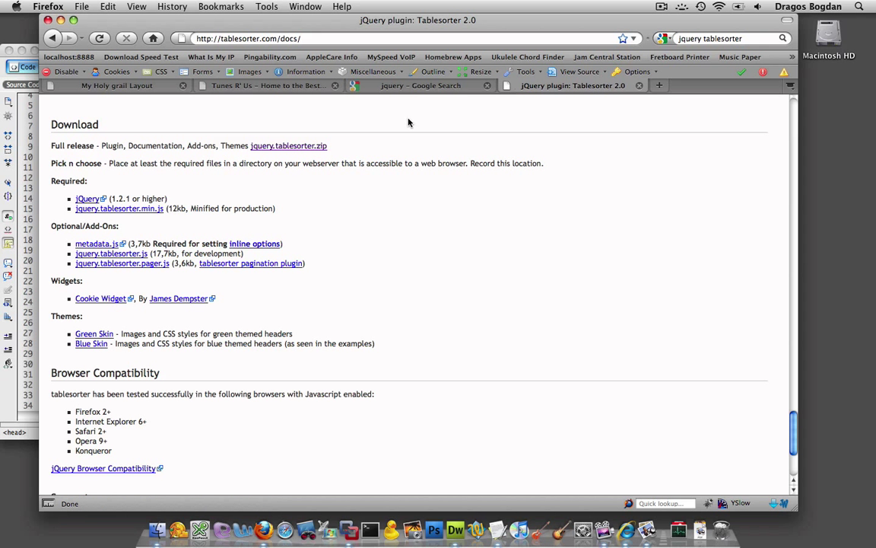
From the jquery results, open jquery.com and view the minified jQuery 1.4.1 production download.
click(421, 85)
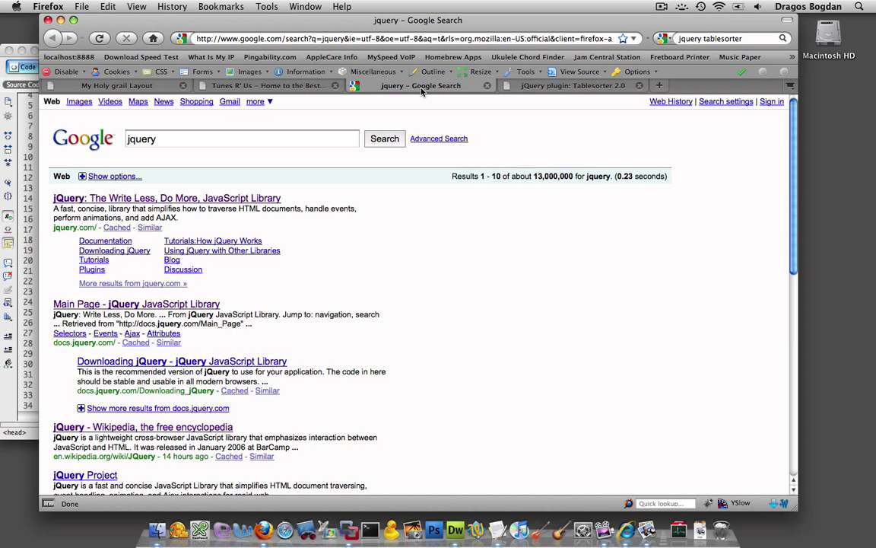
right_click(159, 138)
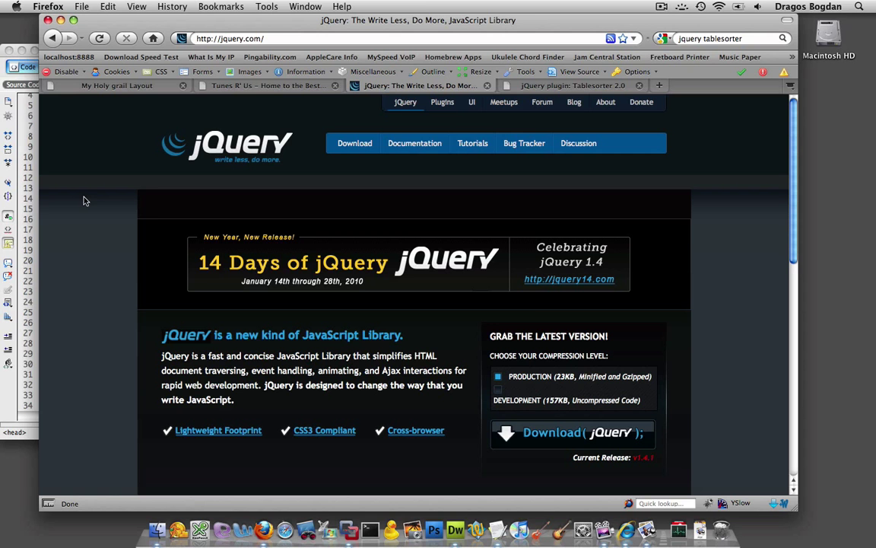
mouse_move(549, 440)
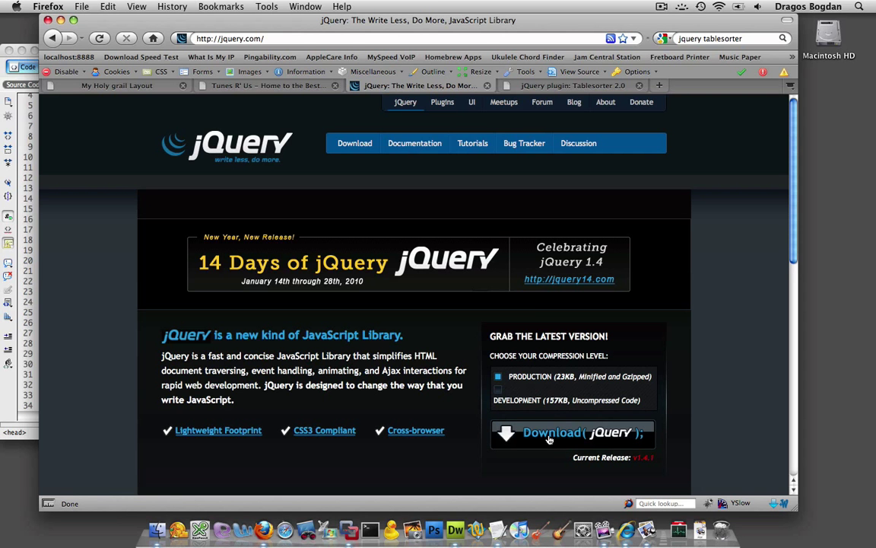
click(550, 433)
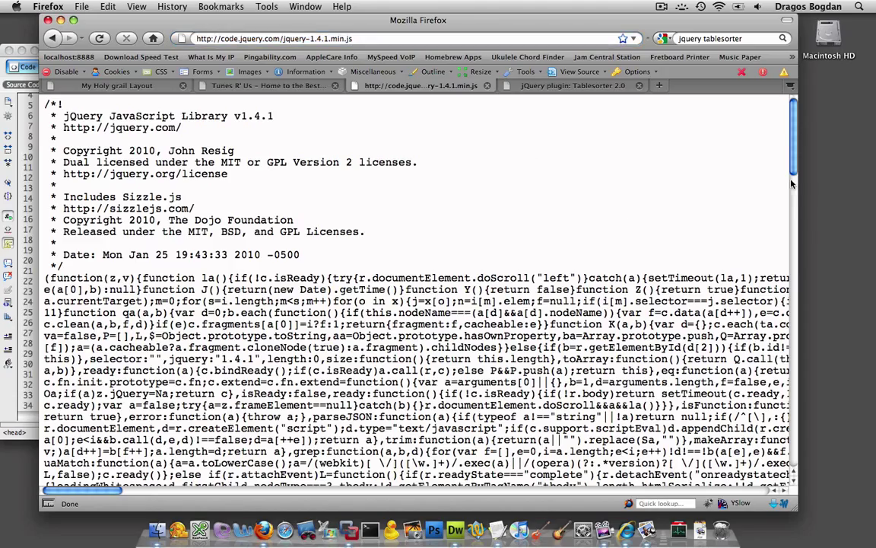
scroll(down, 3)
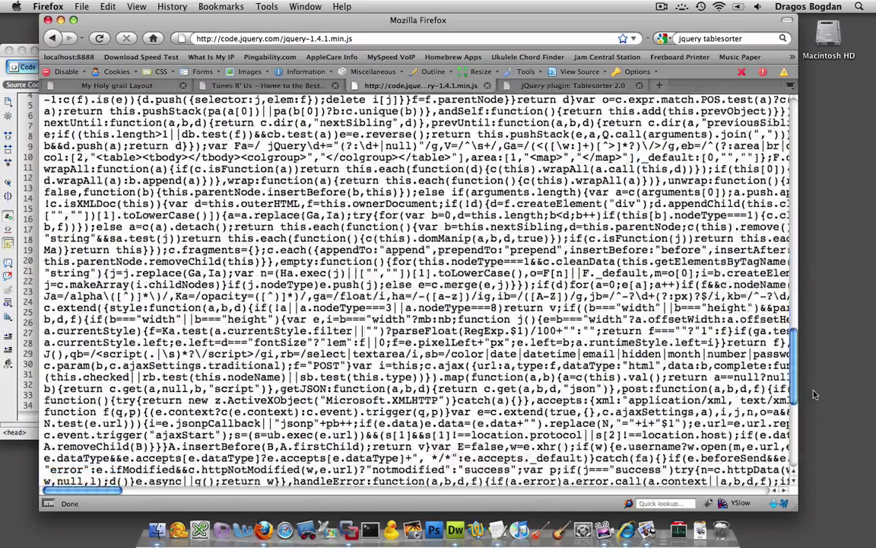
scroll(down, 3)
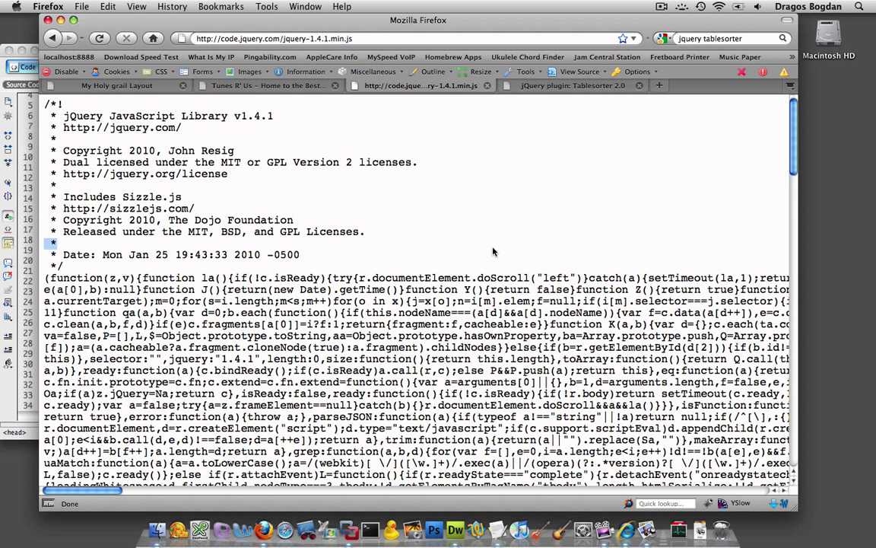
mouse_move(489, 262)
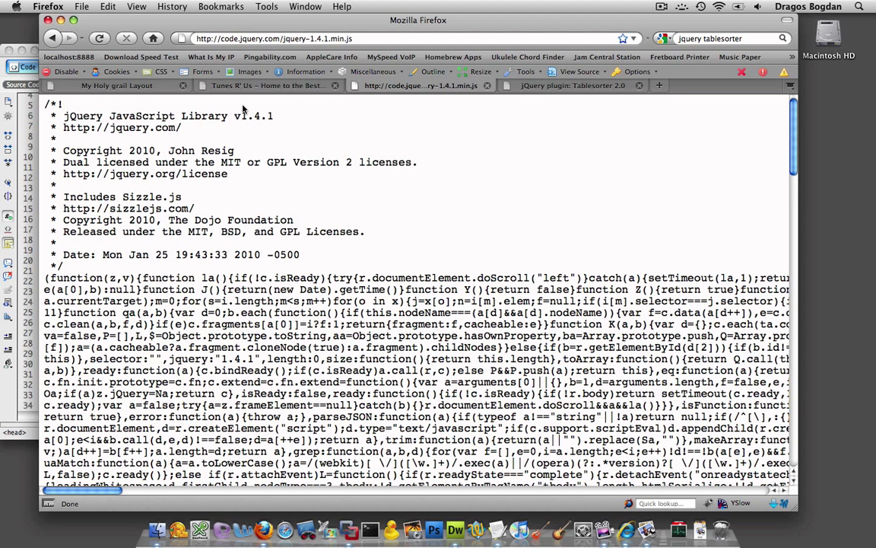
Save the page as jquery-1.4.1.min.js to the Desktop via File > Save Page As.
click(82, 7)
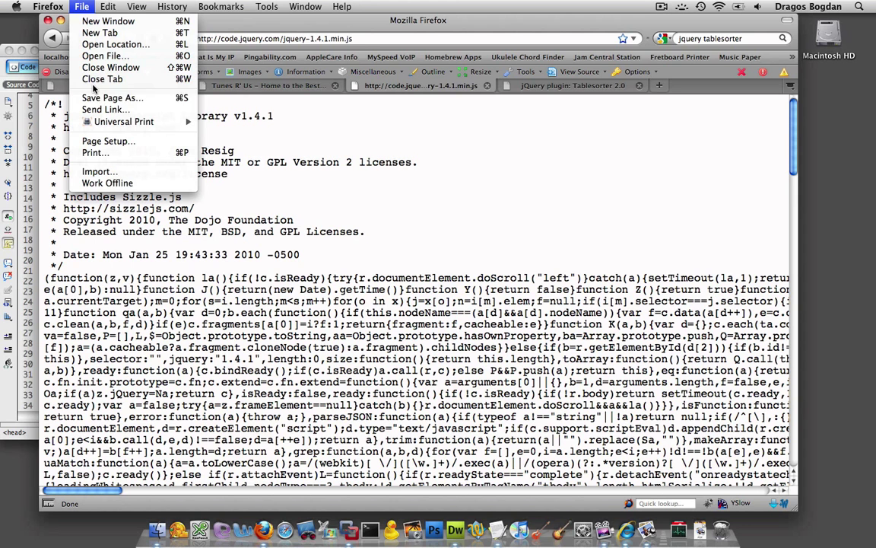
click(110, 97)
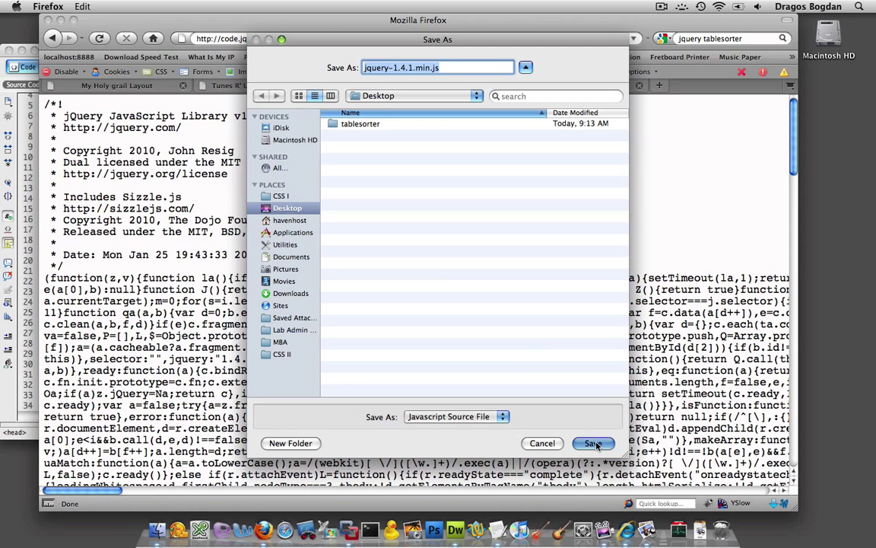
click(594, 444)
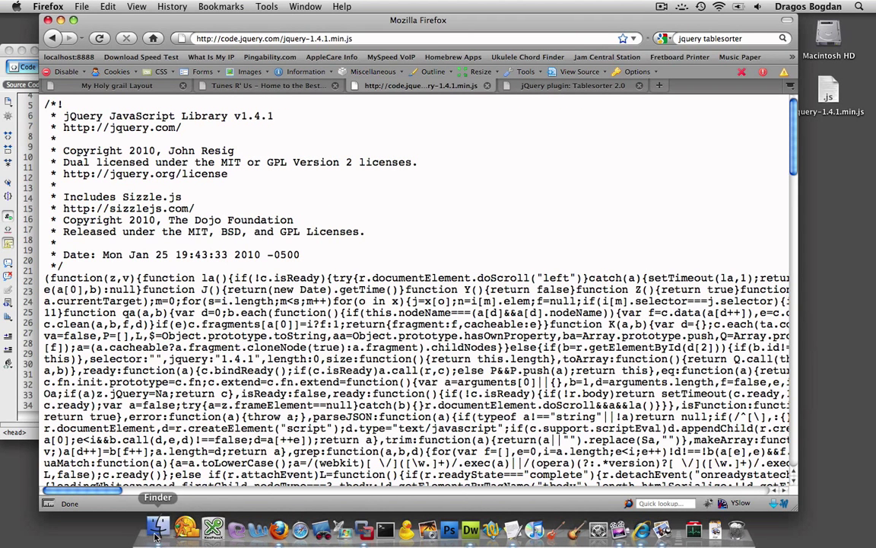
Switch to Finder to move jquery-1.4.1.min.js into the css2-online-docs folder.
click(157, 536)
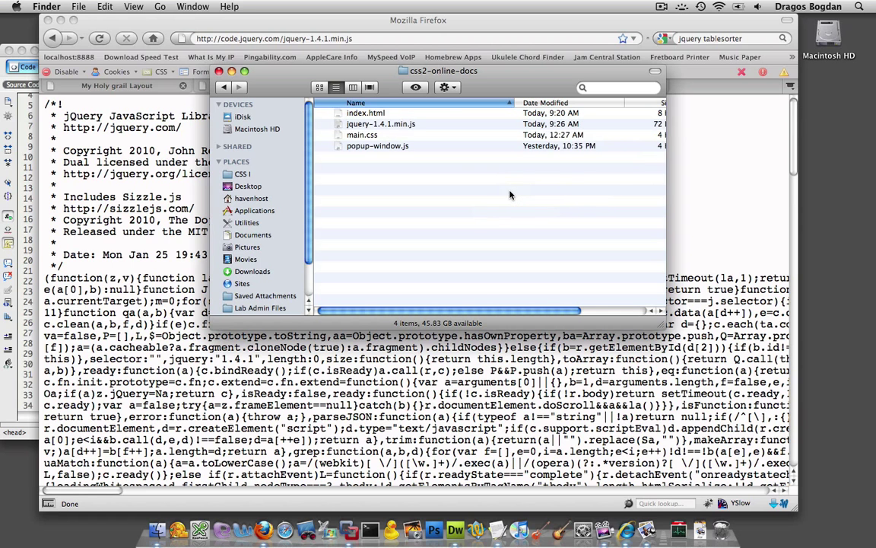
mouse_move(10, 153)
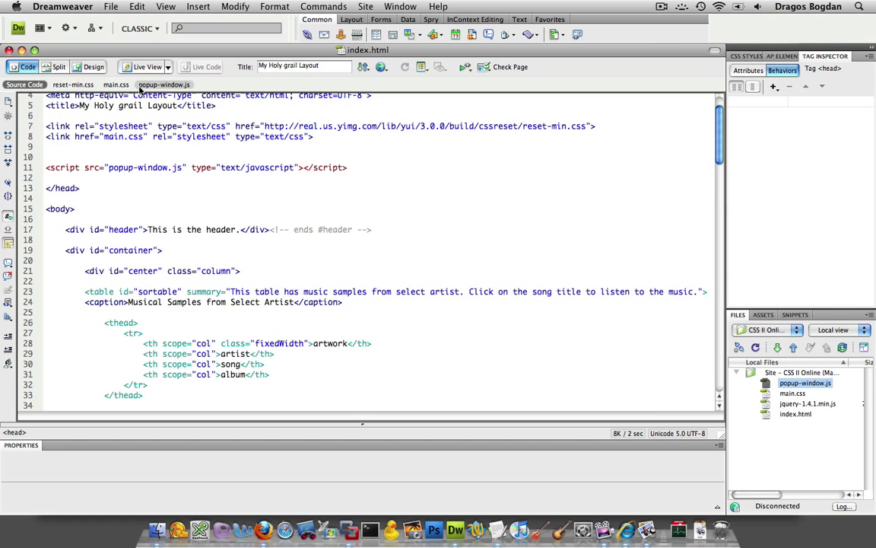
Toggle Design then Code view and duplicate the popup-window.js script line.
click(94, 67)
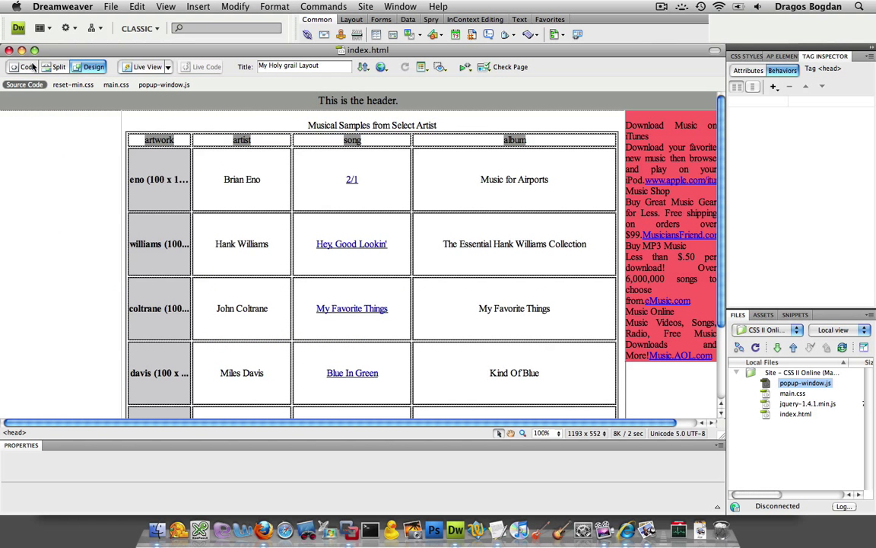
click(20, 68)
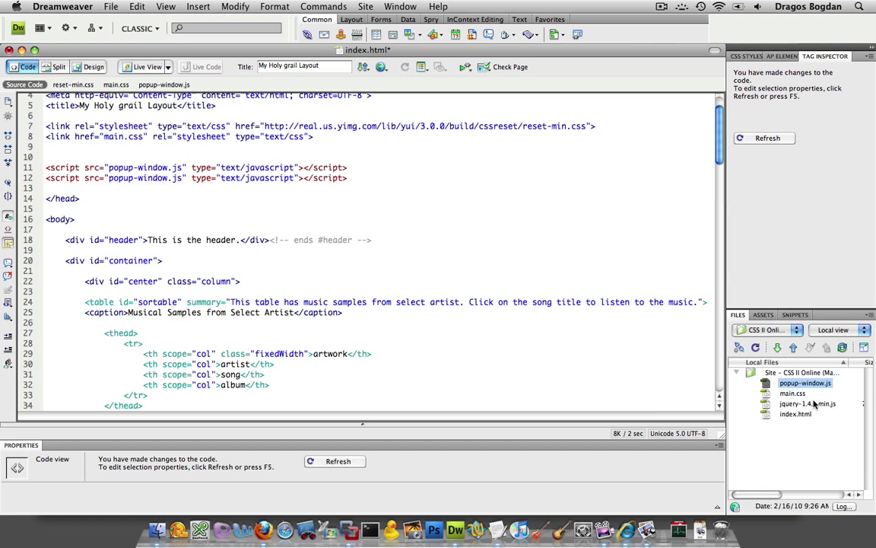
Replace popup-window.js in the duplicated script tag's src with jquery-1.4.1.min.js.
click(814, 403)
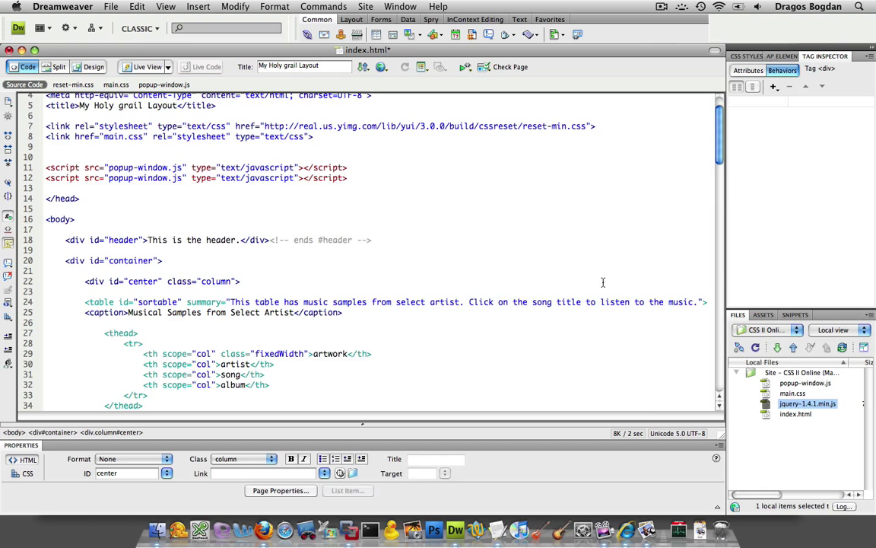
double_click(144, 177)
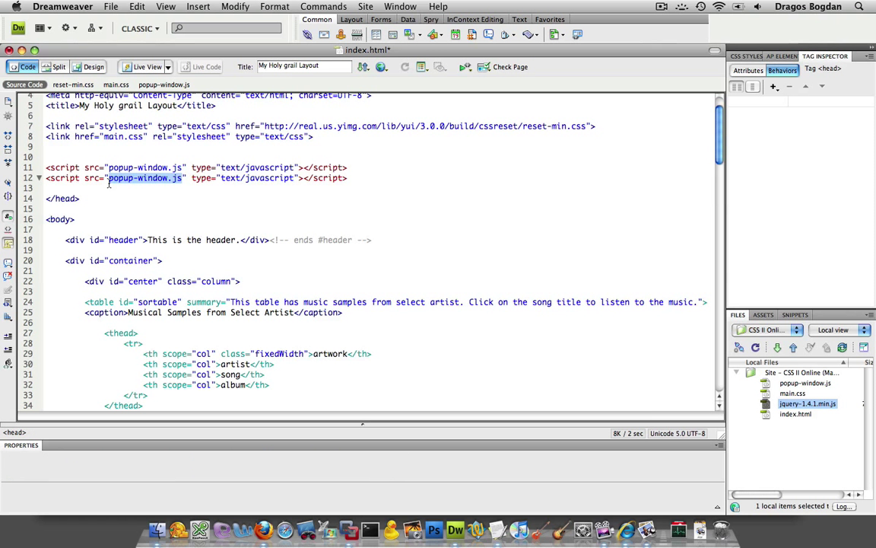
text(jquery-1.4.1.min.js)
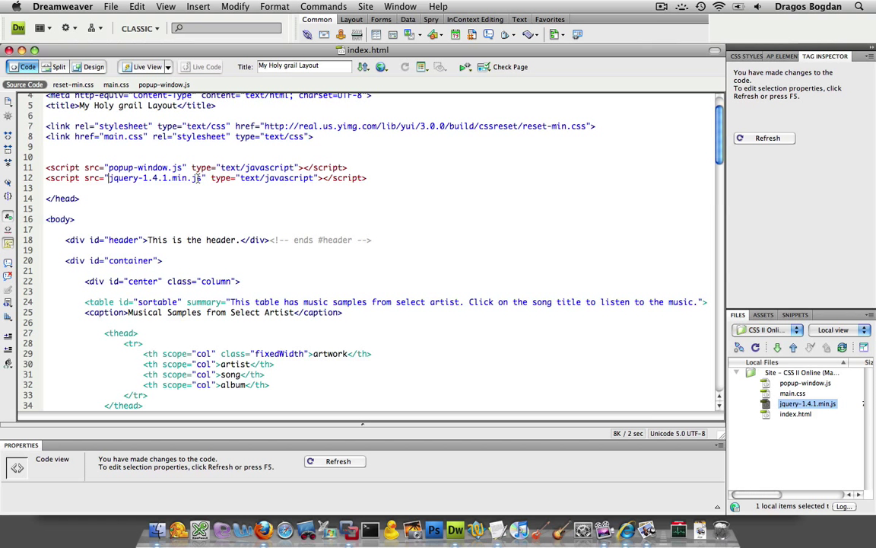
mouse_move(201, 245)
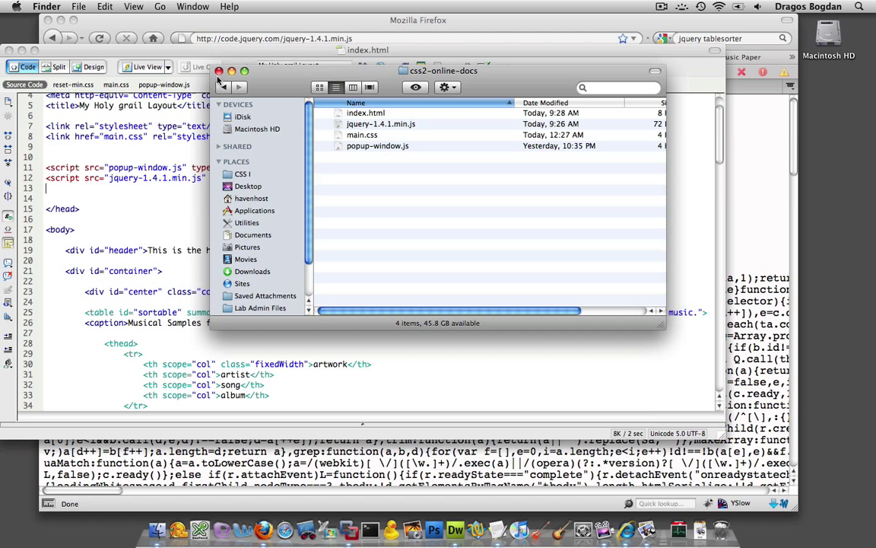
mouse_move(244, 48)
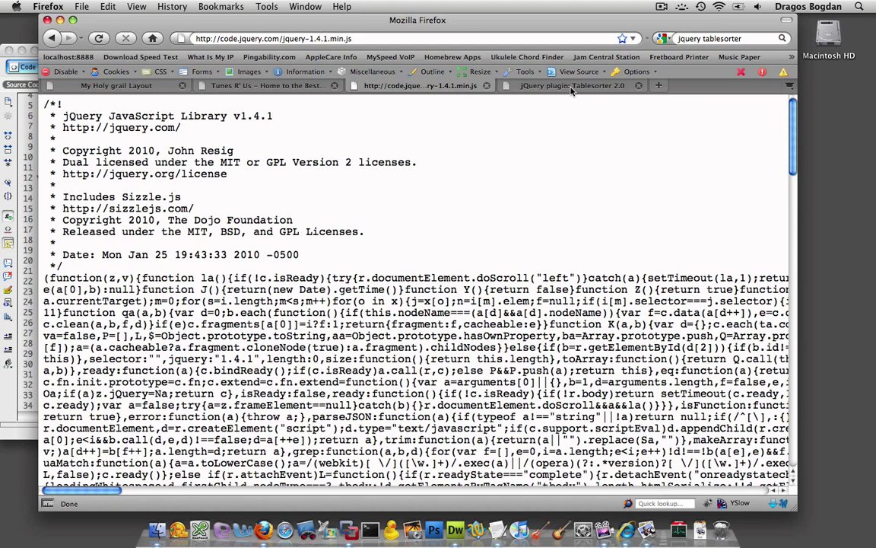
From the Tablesorter 2.0 documentation, open jquery.tablesorter.min.js and scroll back left.
click(568, 86)
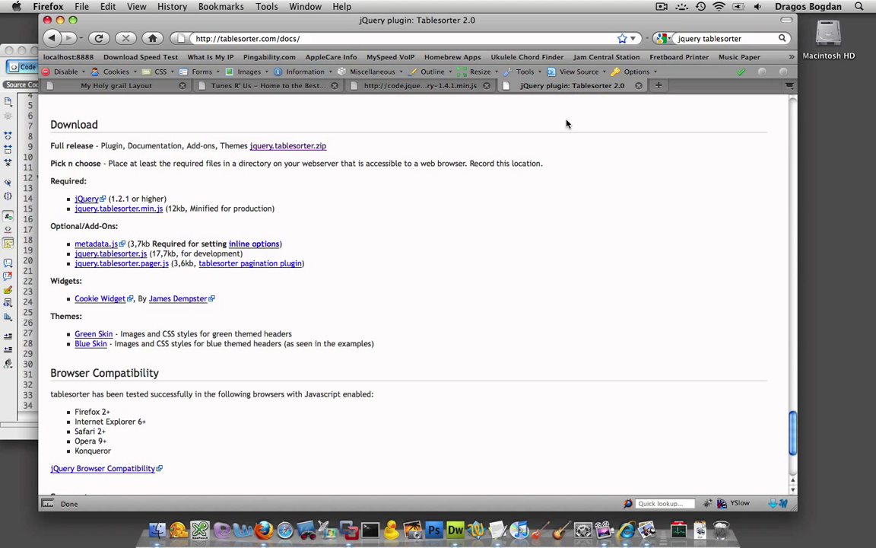
mouse_move(220, 188)
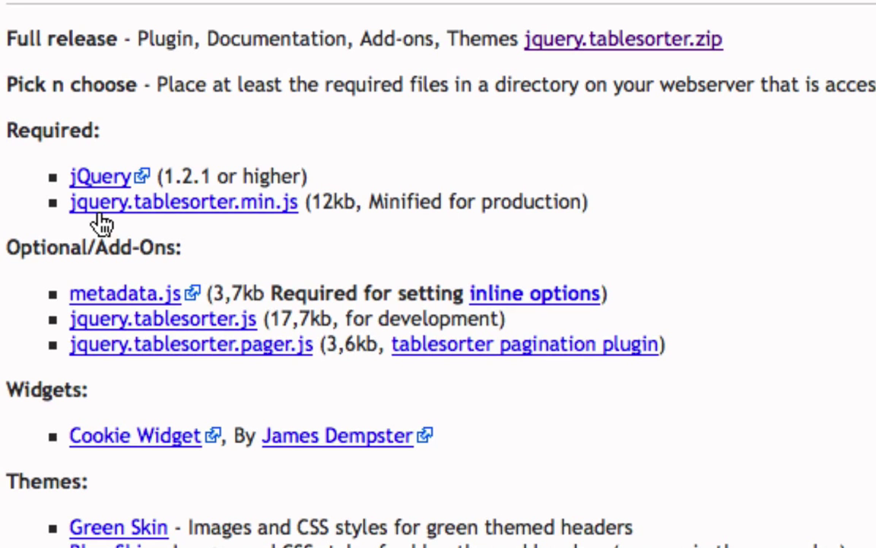
click(183, 206)
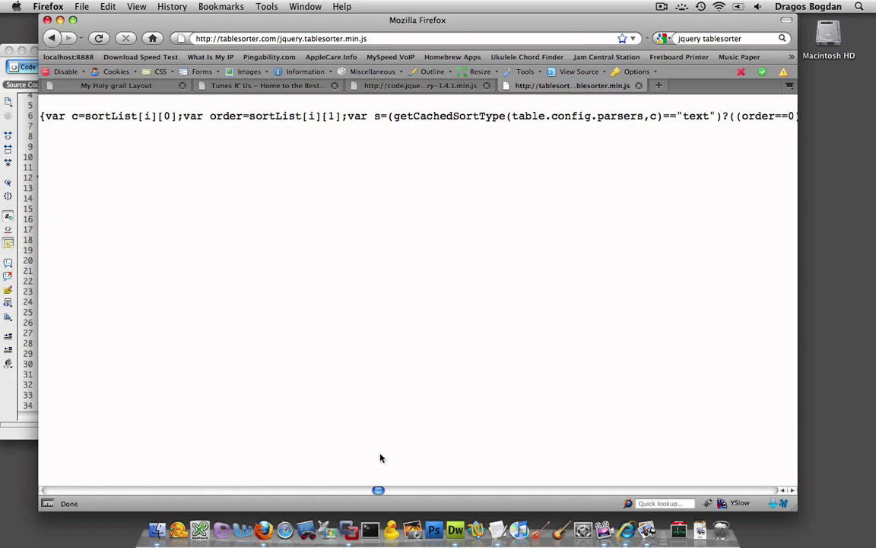
drag(378, 490, 192, 490)
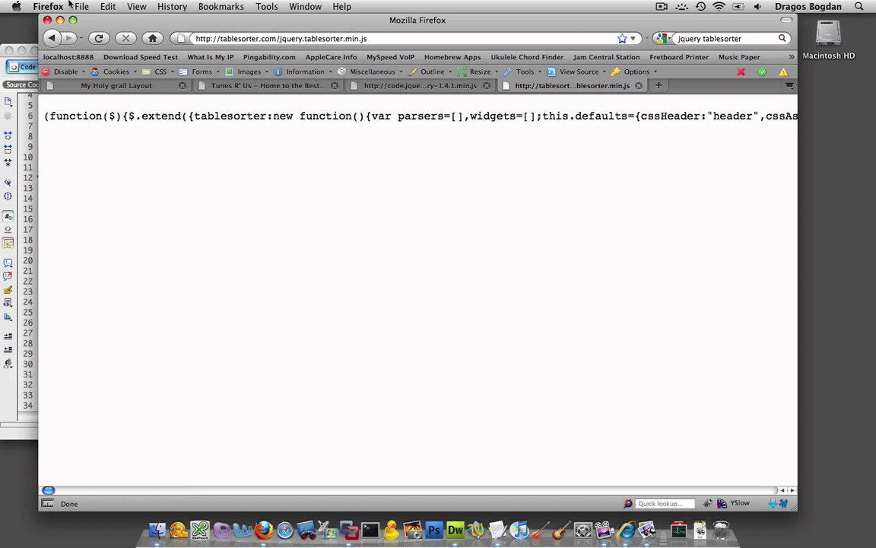
Save jquery.tablesorter.min.js from Firefox to the Desktop under its original name.
click(88, 7)
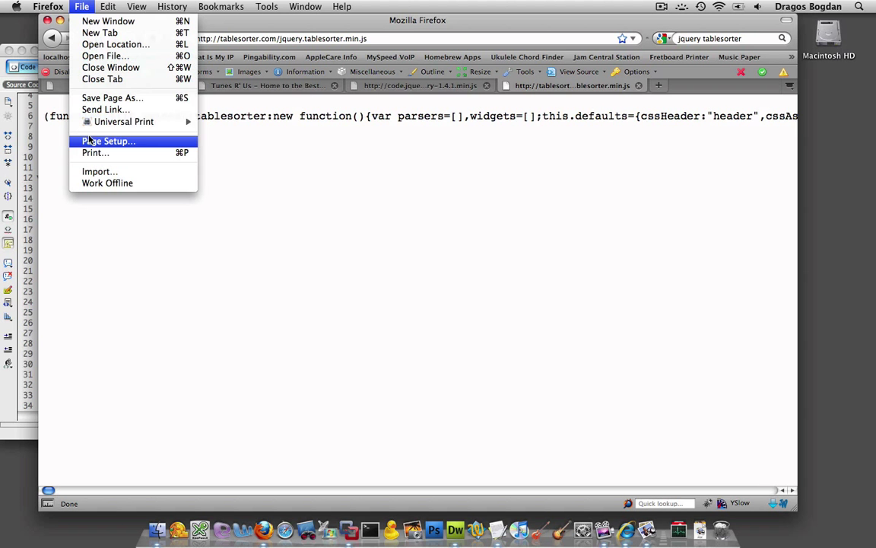
click(112, 98)
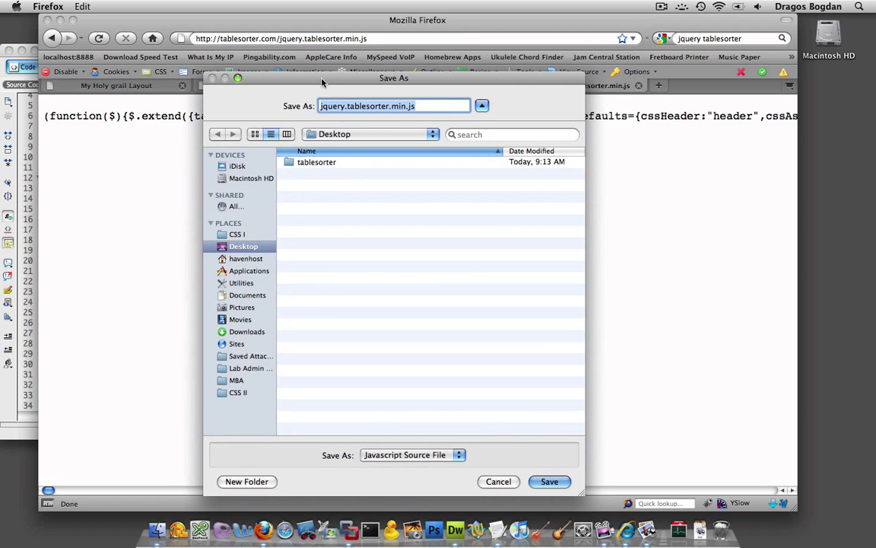
mouse_move(492, 386)
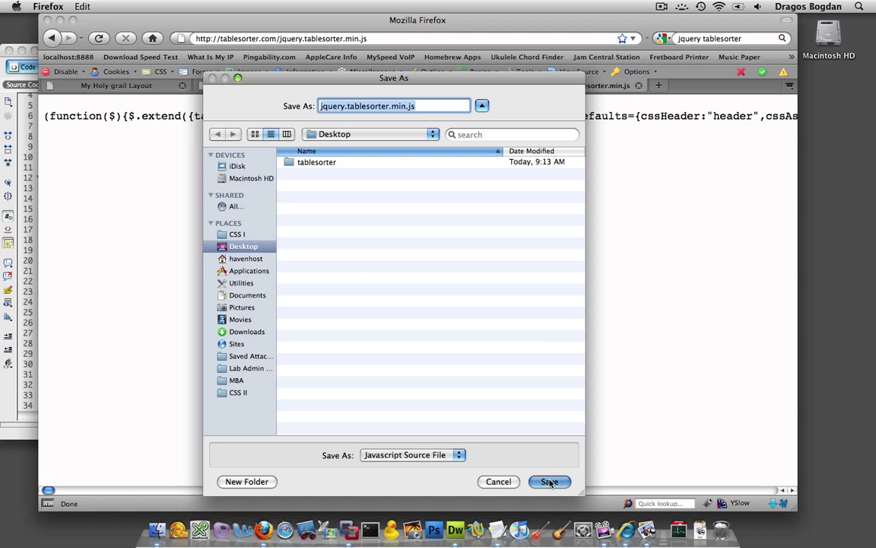
click(549, 481)
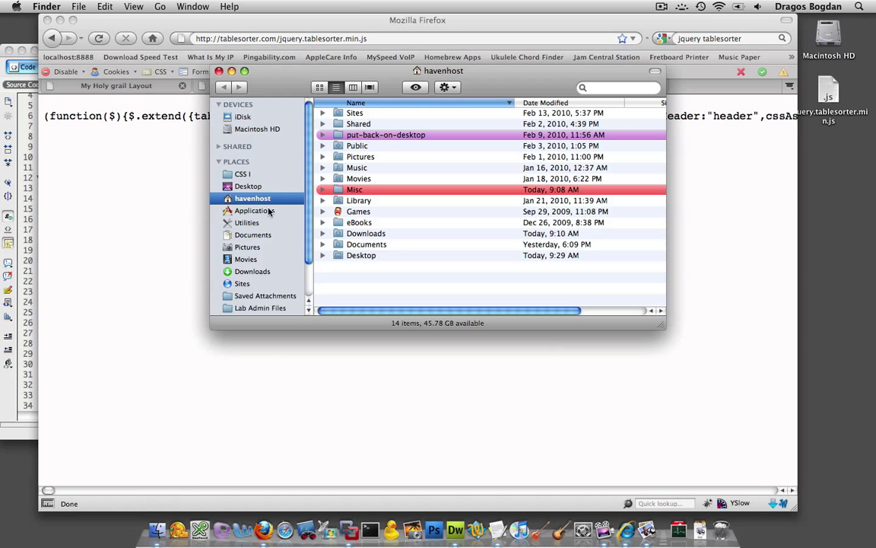
Browse Finder through CSS I and Sites into the css2-online-docs folder.
click(242, 173)
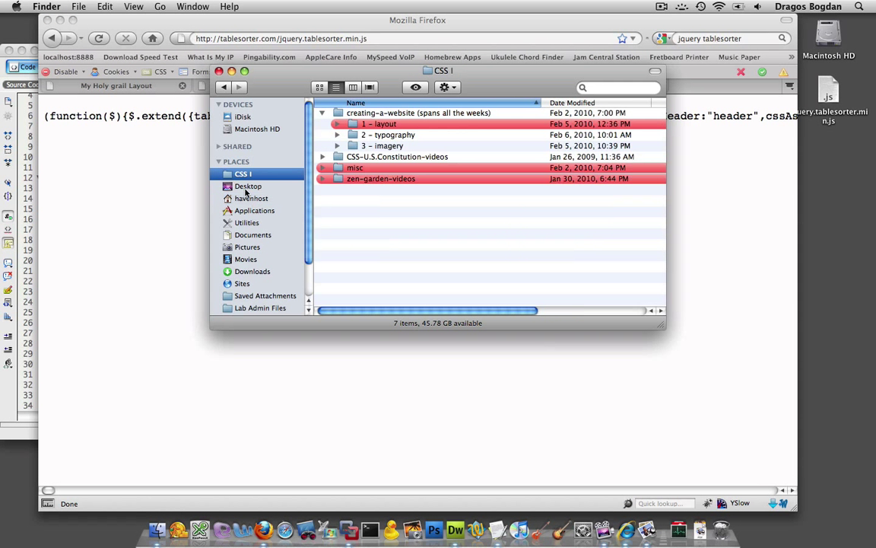
click(242, 283)
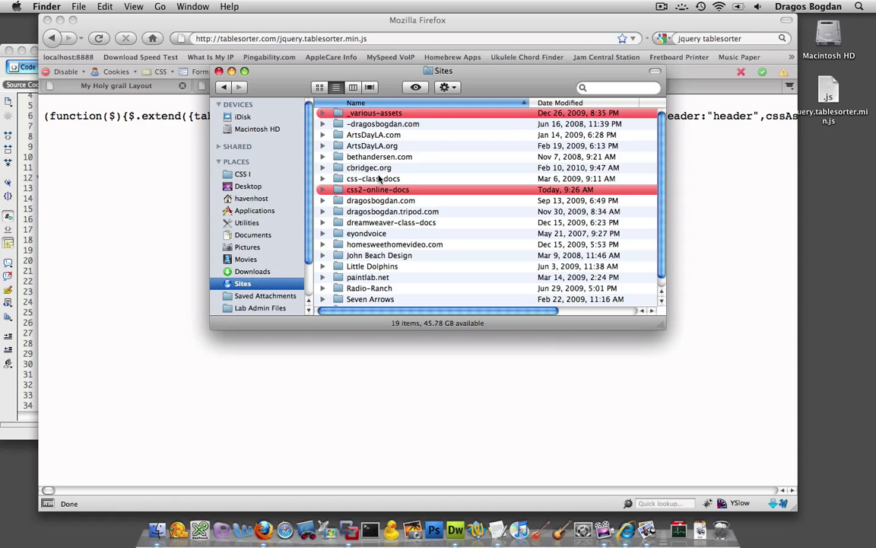
double_click(377, 189)
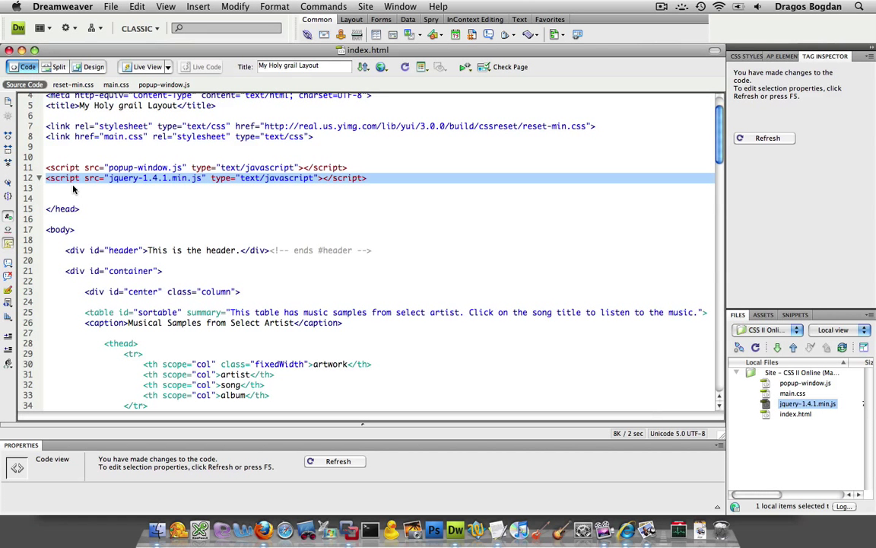
Duplicate the jquery-1.4.1.min.js script tag below line 12 and select jquery.tablesorter.min.js in Files.
click(370, 178)
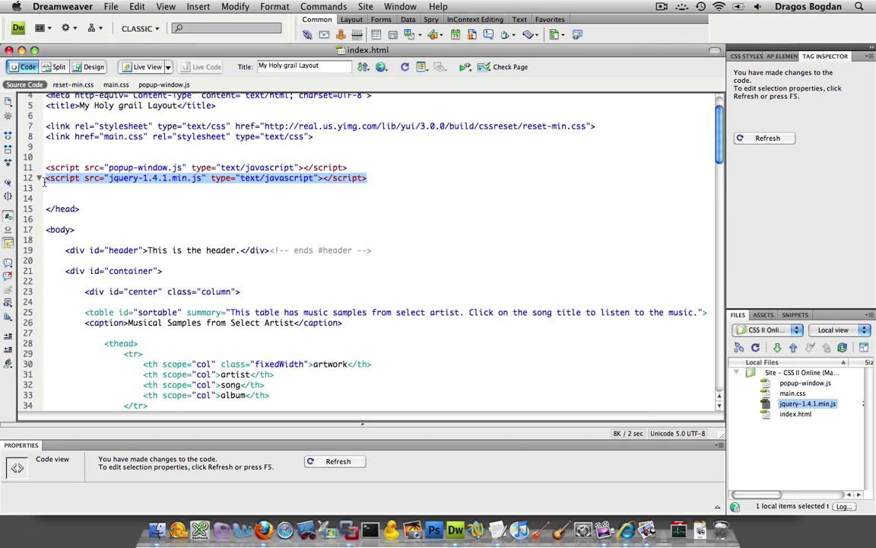
click(368, 177)
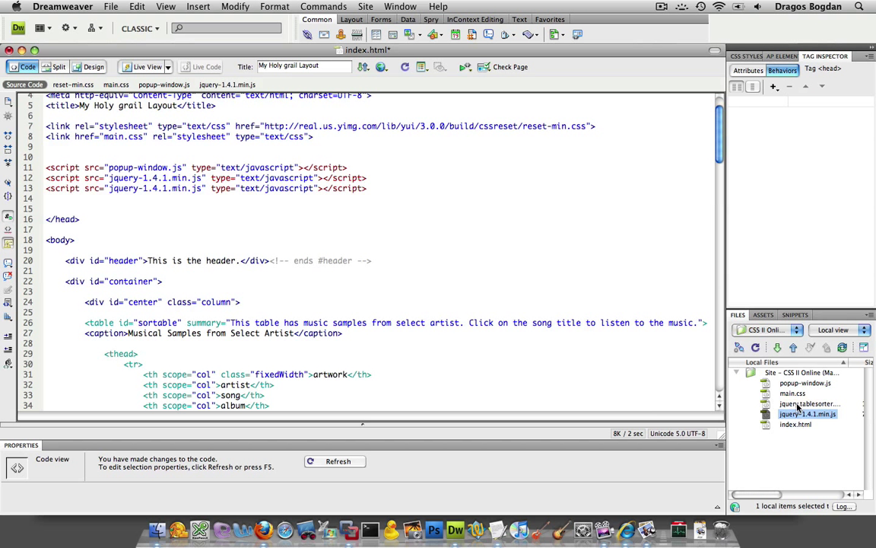
click(799, 400)
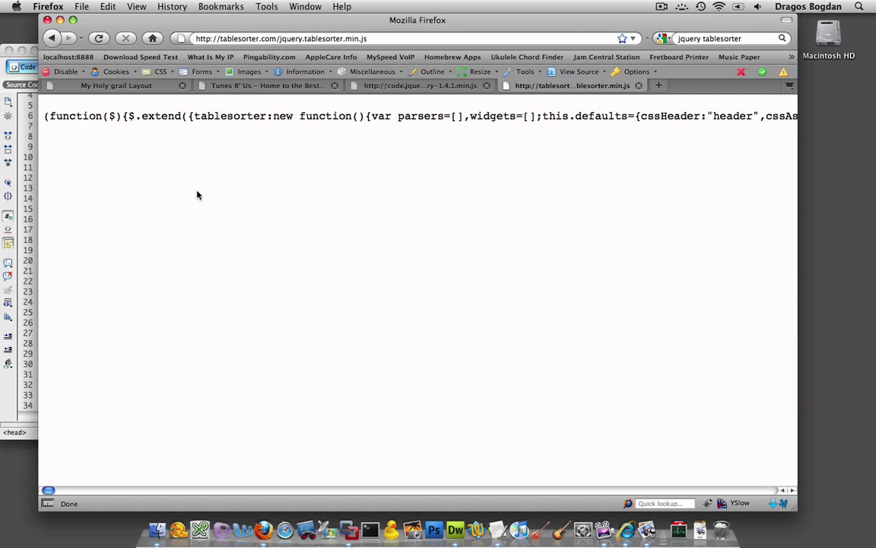
Open the local index.html preview in Firefox and double-click the artist header to sort.
click(133, 86)
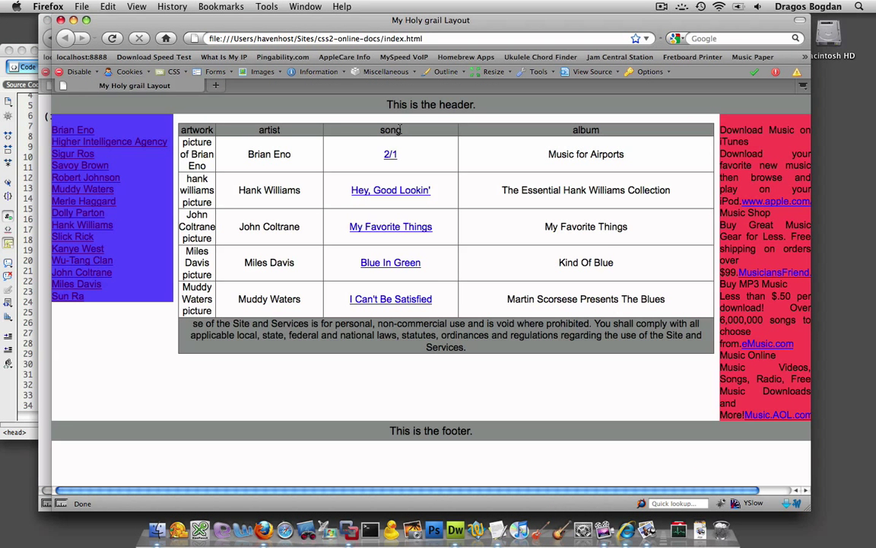
double_click(268, 129)
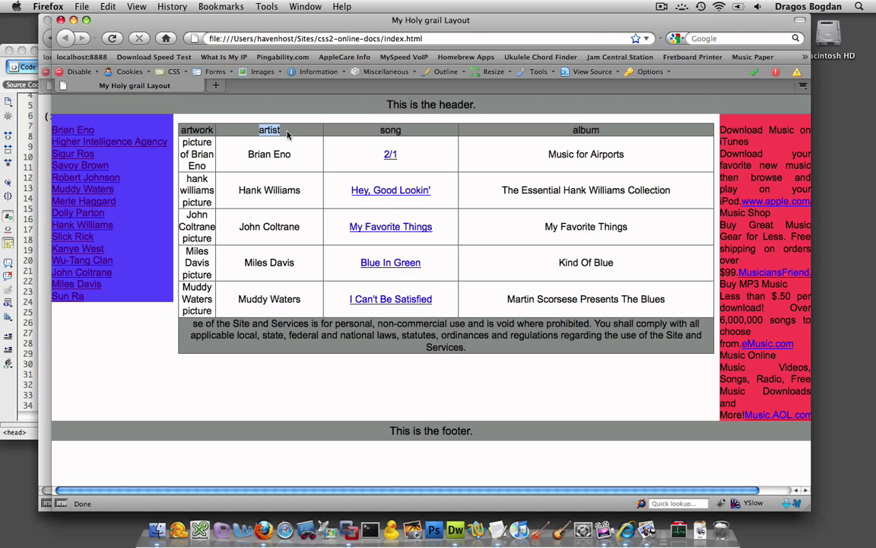